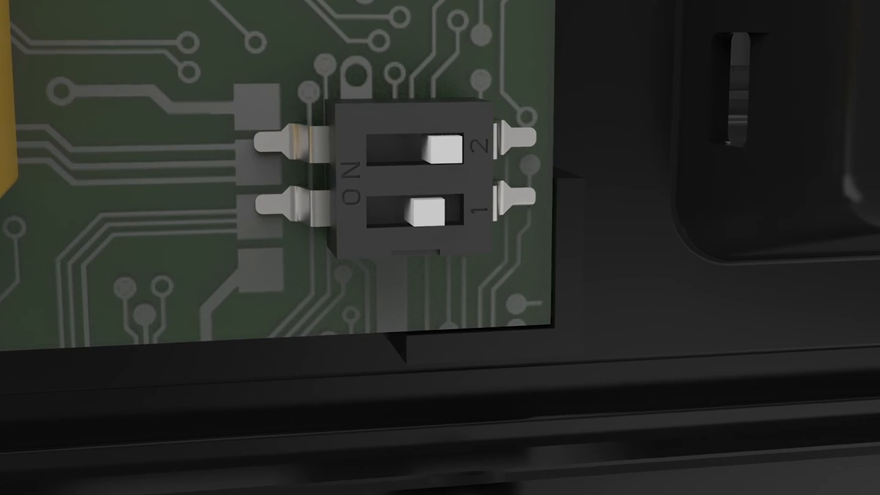
- Play the animation until DIP switch 1 slides to ON while switch 2 stays off
click(426, 209)
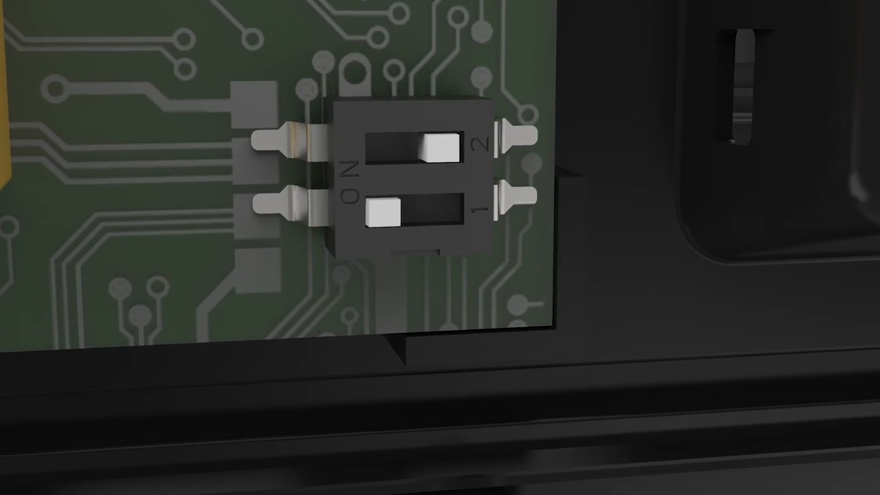